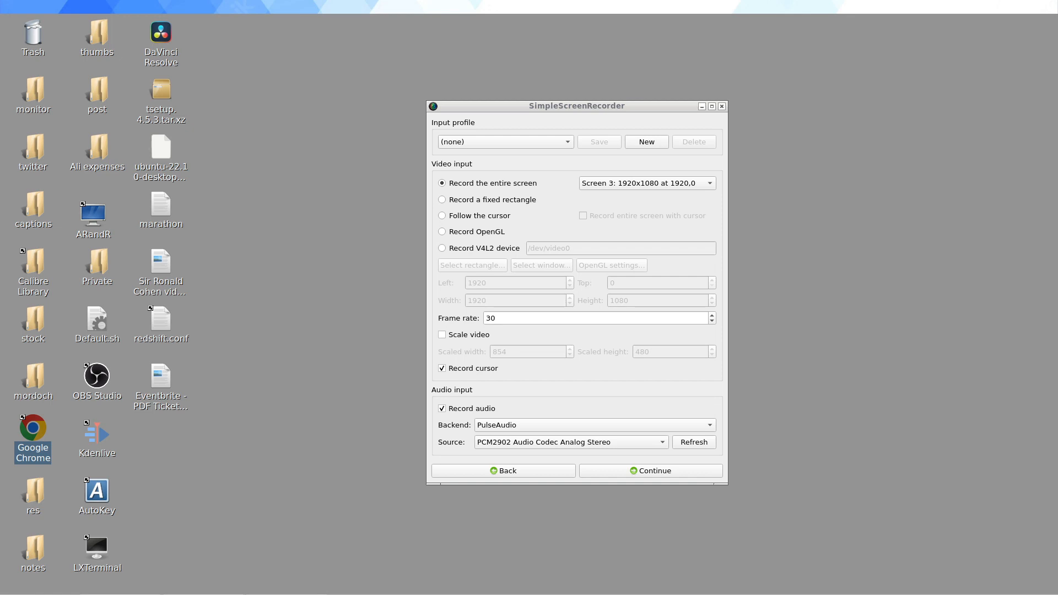
# - Open the screen dropdown to view All screens and Screens 1–3 with their offsets
pyautogui.moveTo(577, 106); pyautogui.dragTo(586, 70)
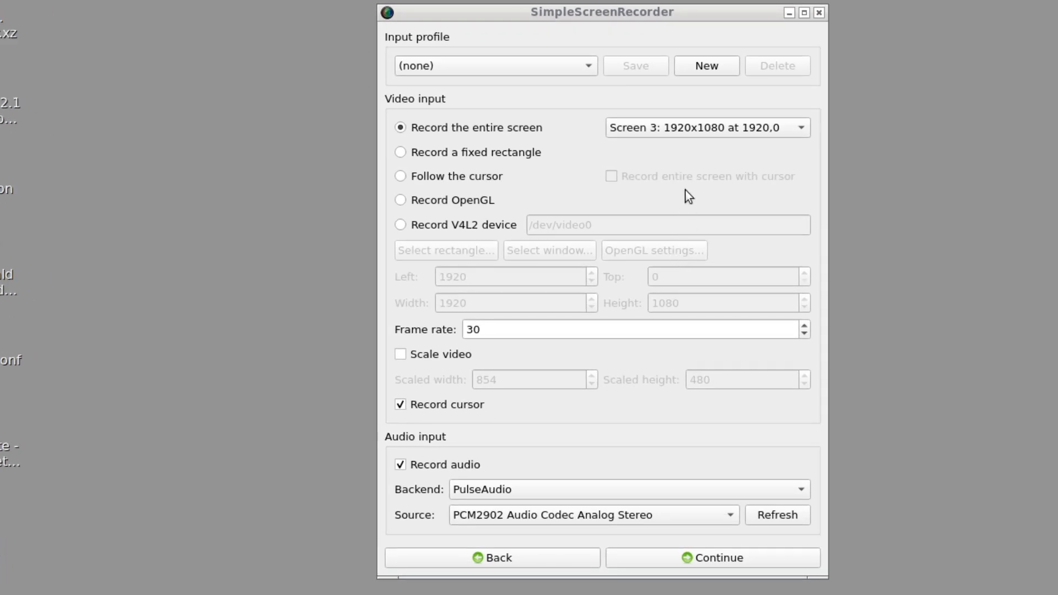
pyautogui.moveTo(673, 186)
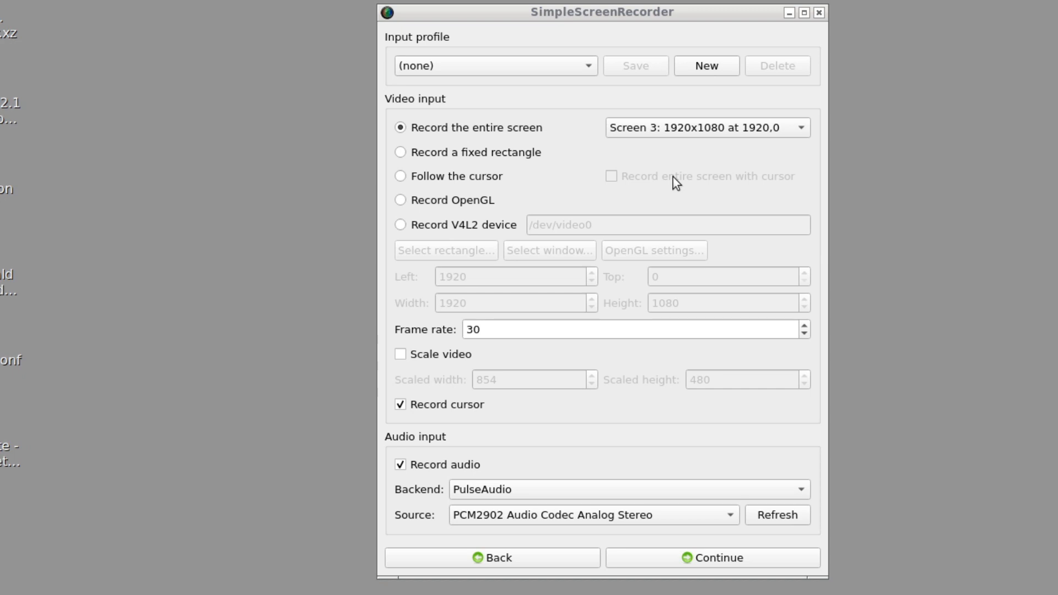
pyautogui.moveTo(676, 183)
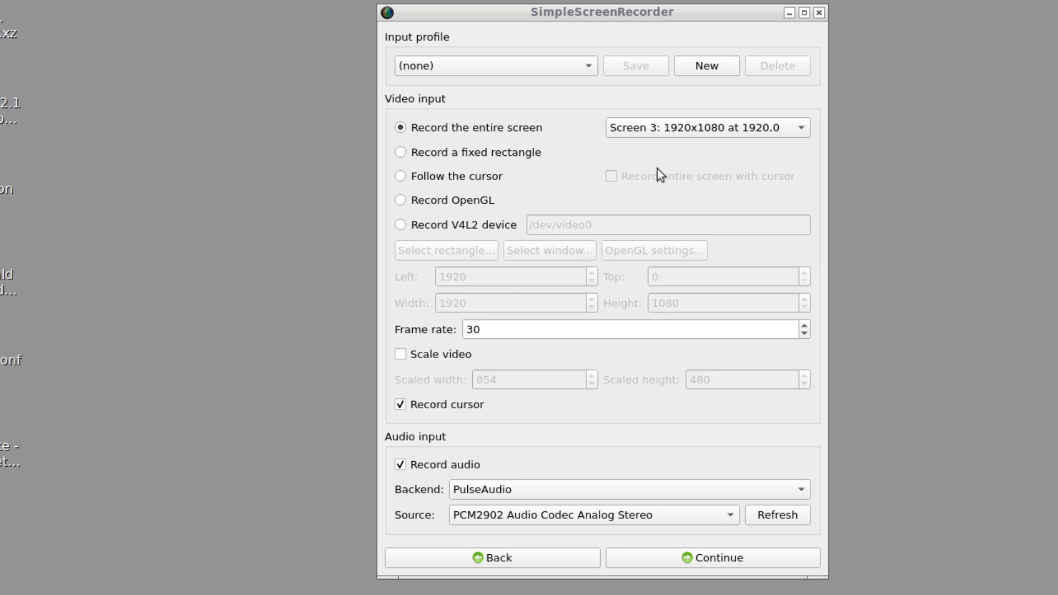
pyautogui.moveTo(687, 149)
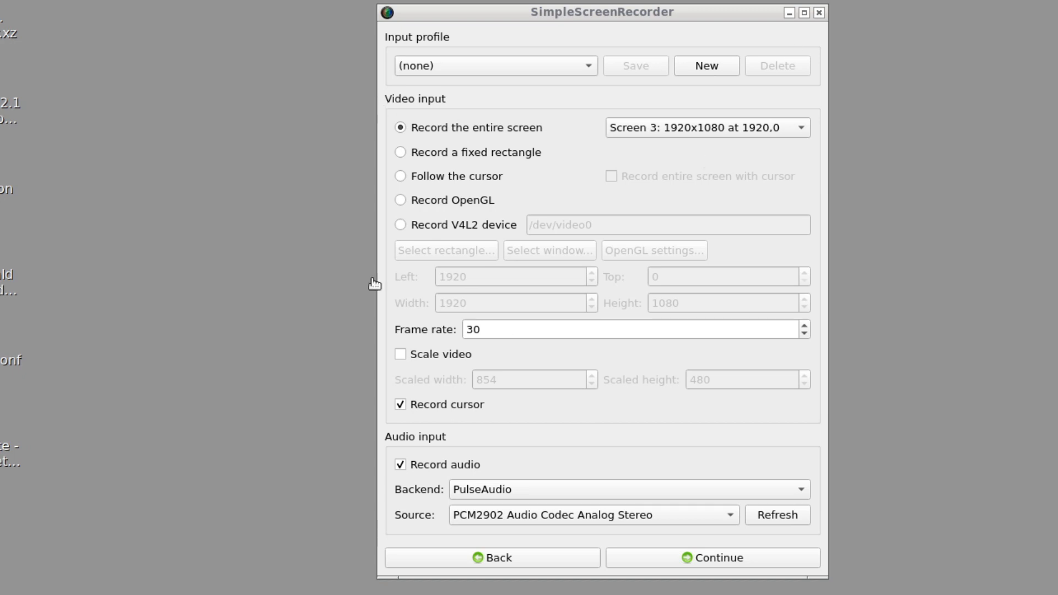
pyautogui.moveTo(877, 274)
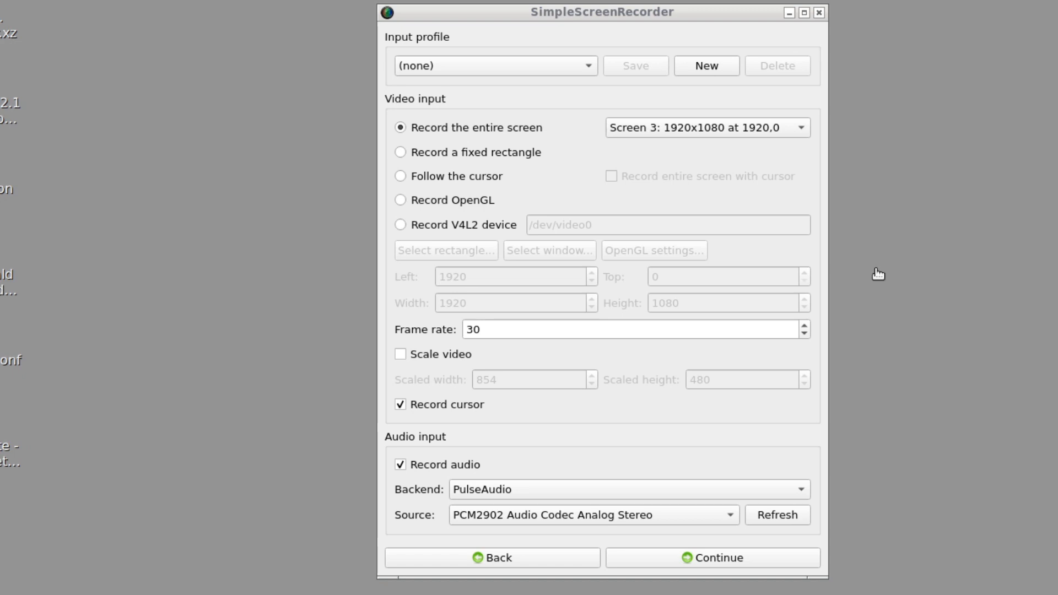
pyautogui.moveTo(679, 135)
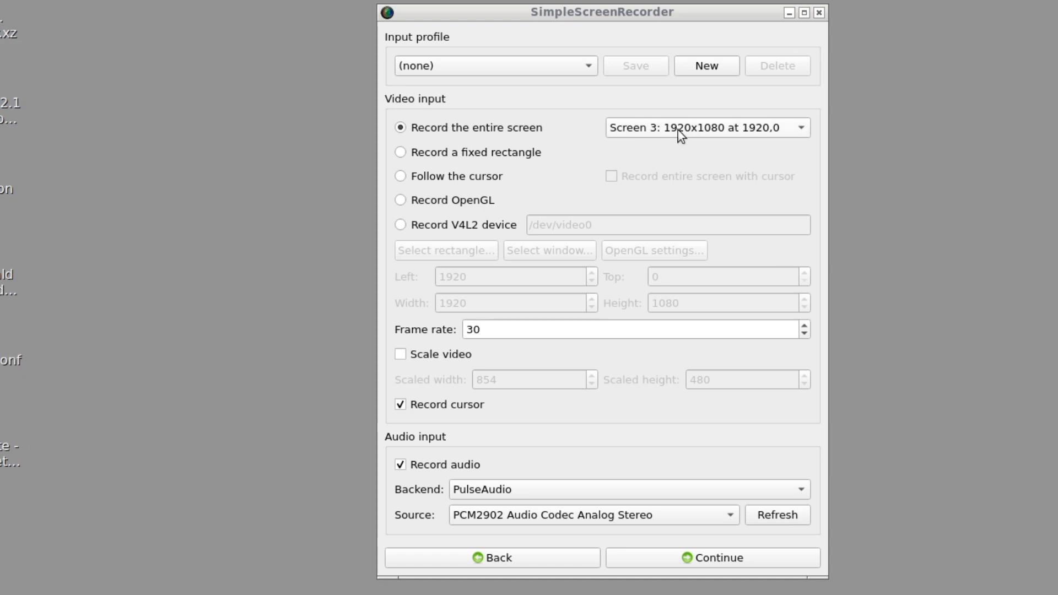
pyautogui.moveTo(654, 130)
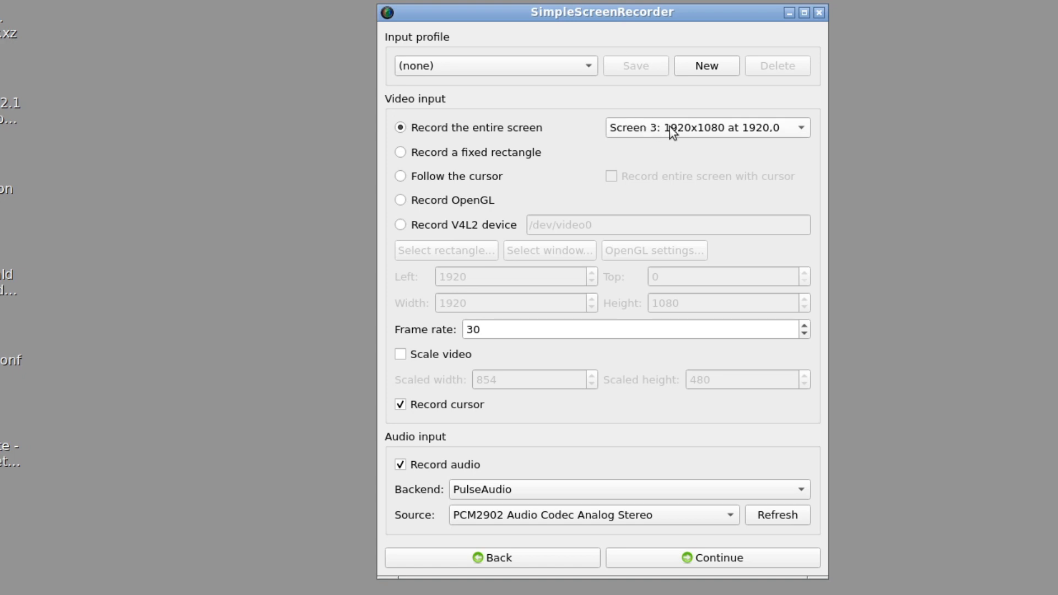
pyautogui.click(705, 128)
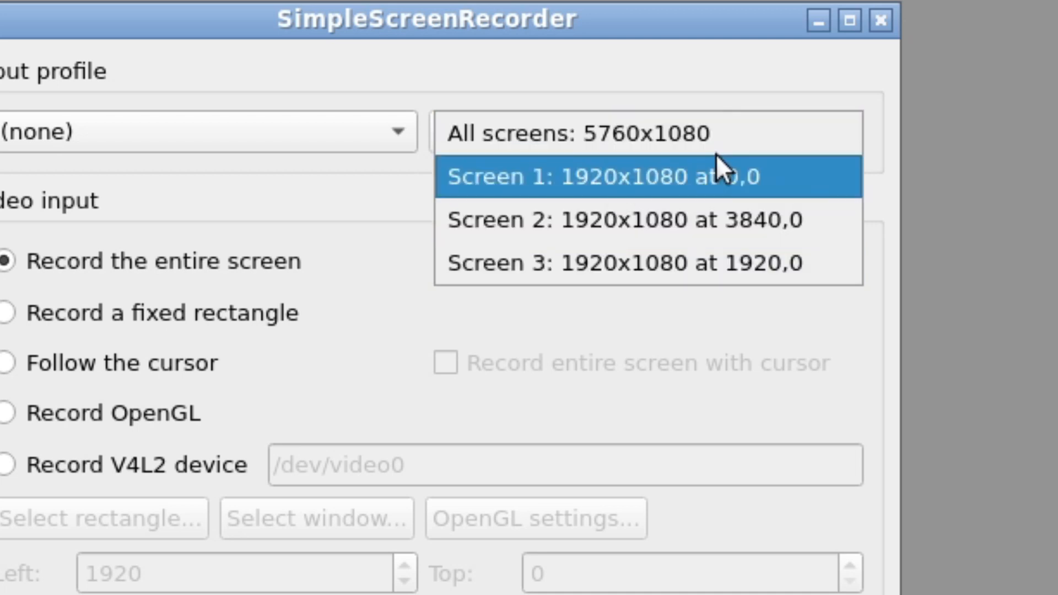
pyautogui.moveTo(721, 133)
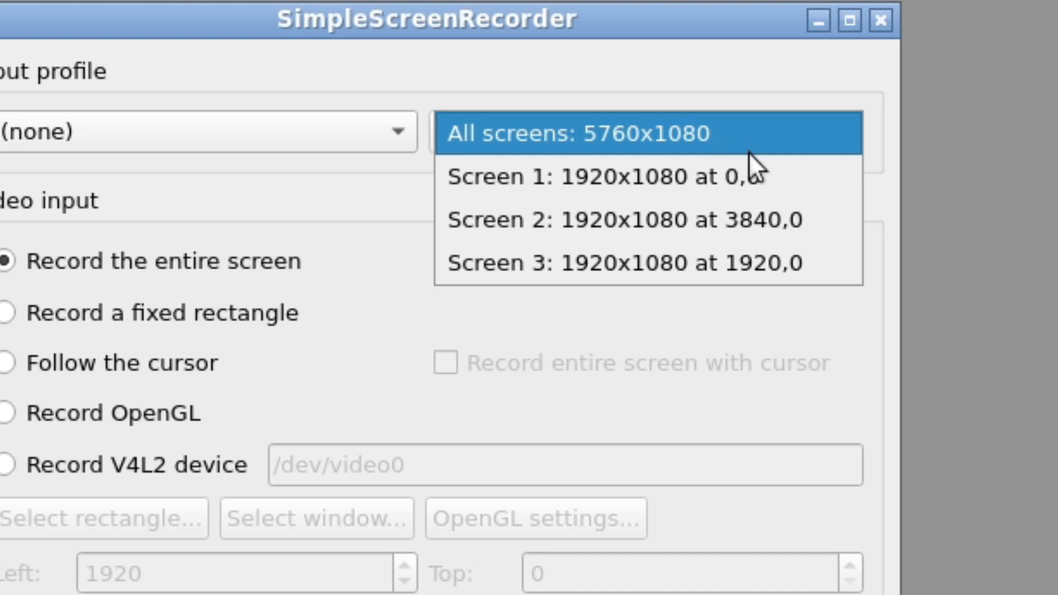
pyautogui.moveTo(655, 263)
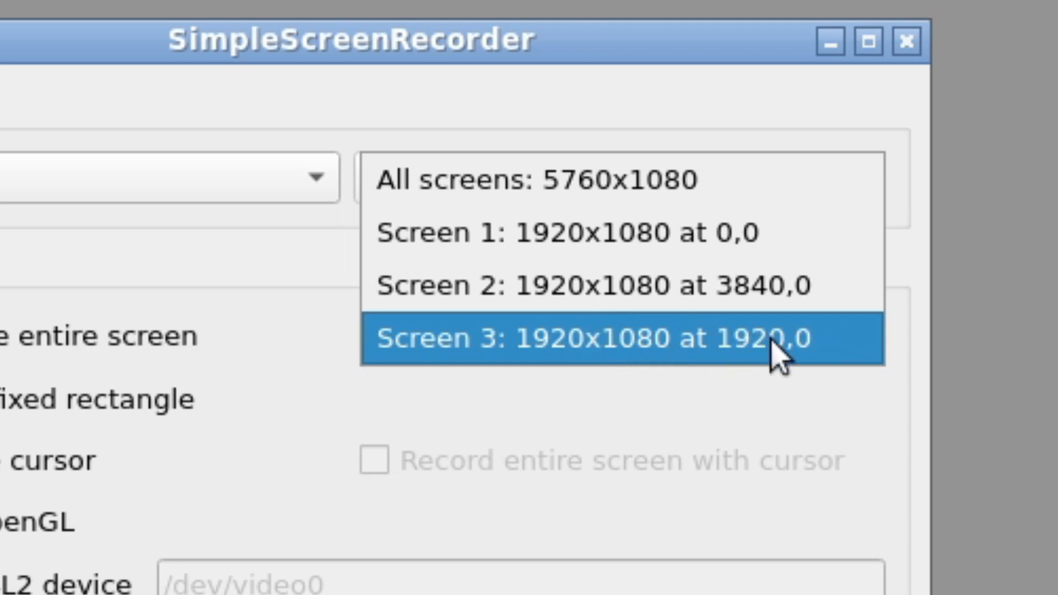
pyautogui.moveTo(774, 358)
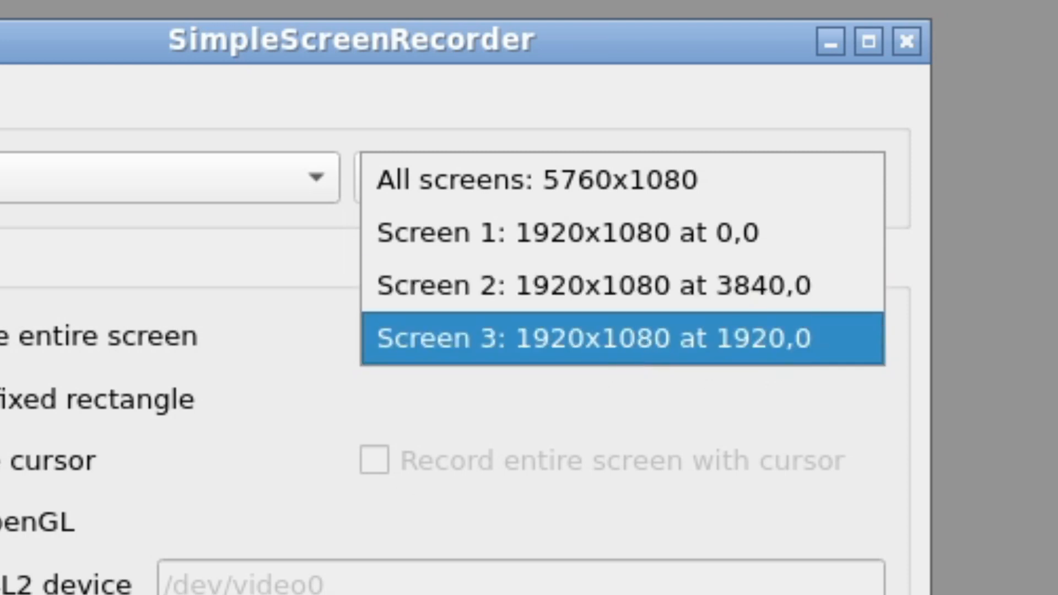
pyautogui.click(586, 337)
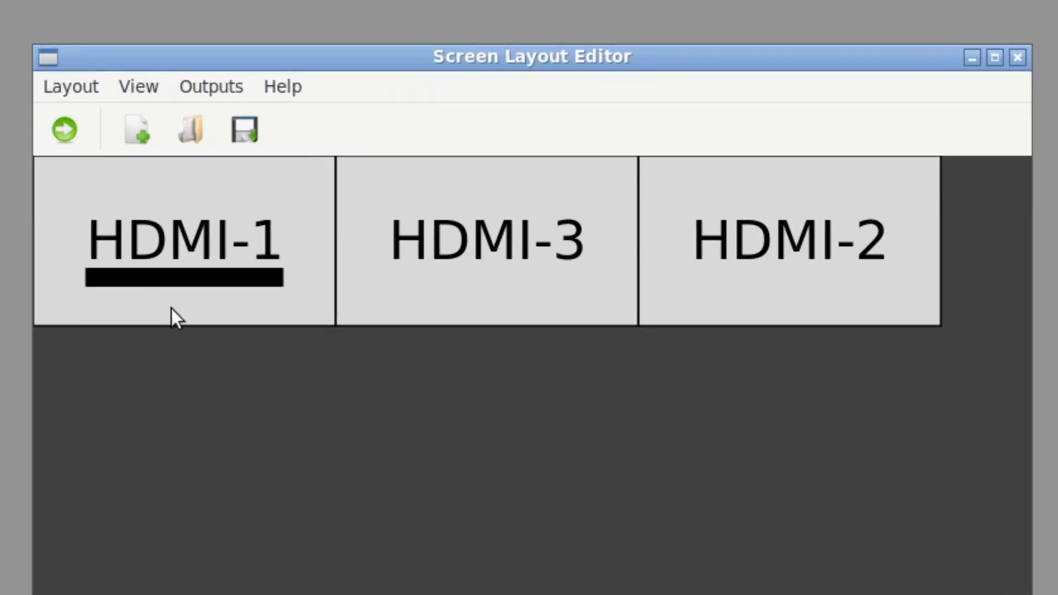
pyautogui.moveTo(187, 298)
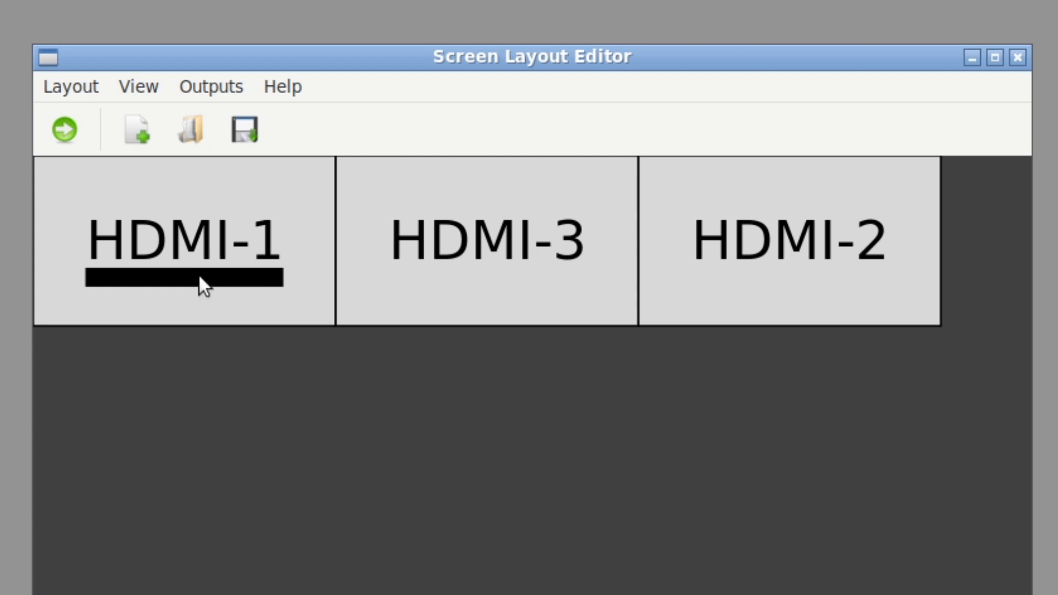
pyautogui.moveTo(828, 169)
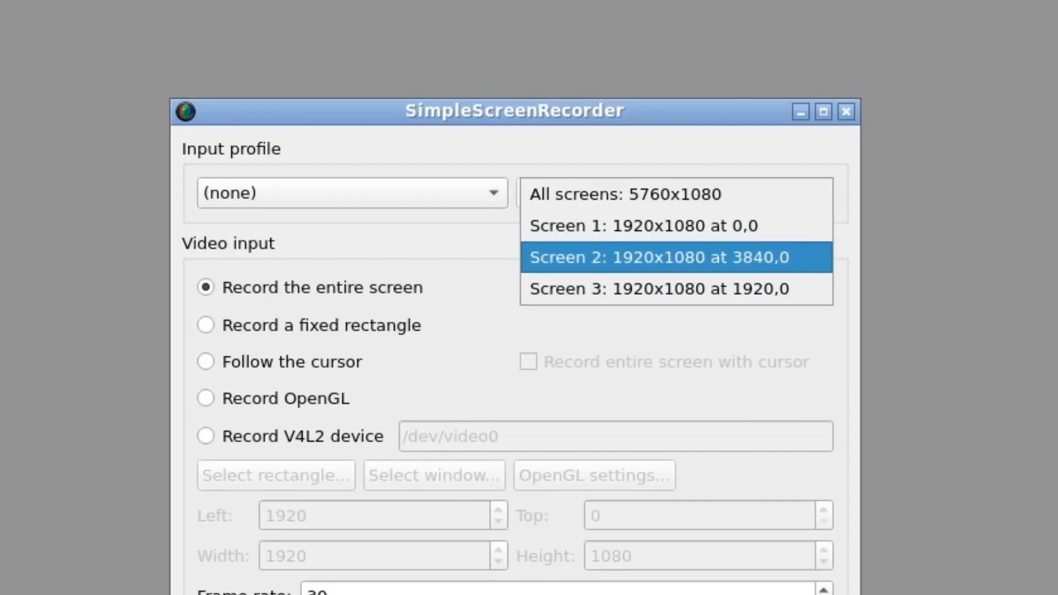
# - Select 'Screen 3: 1920x1080 at 1920,0' as the capture screen
pyautogui.click(670, 289)
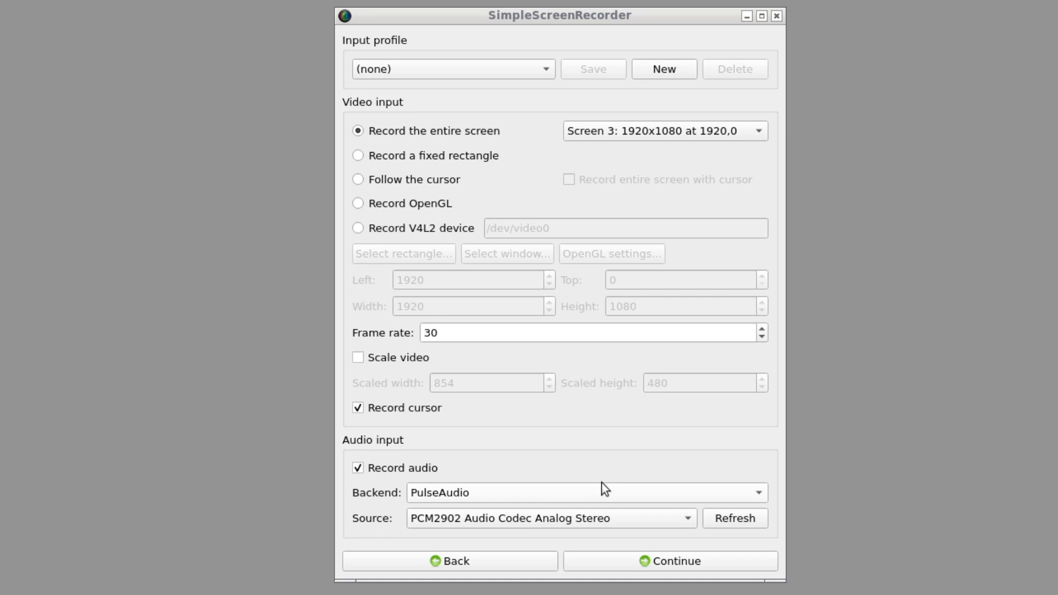
pyautogui.moveTo(462, 532)
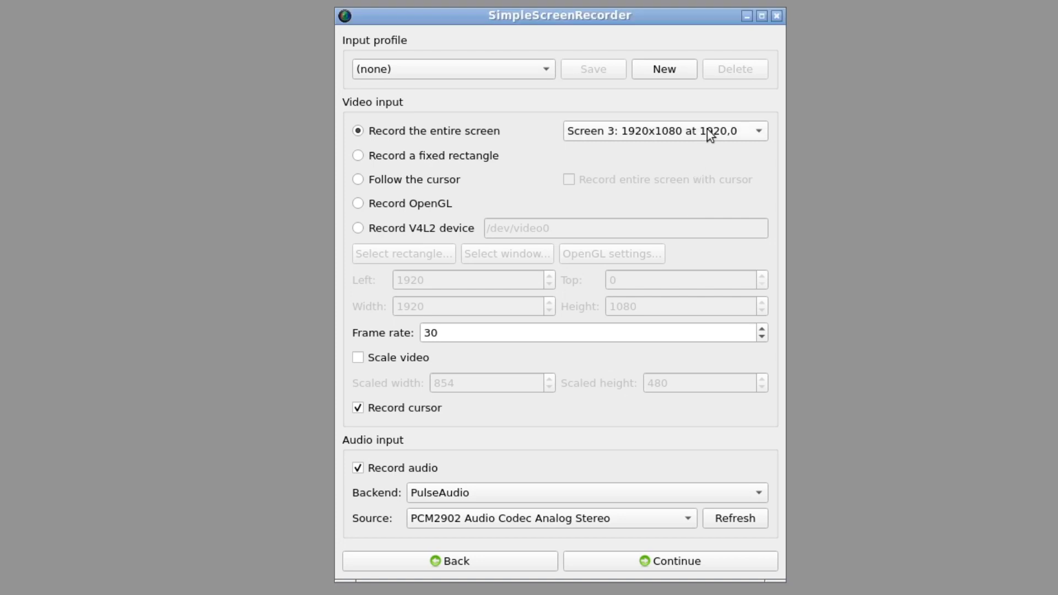
# - Switch whole-screen capture to 'Screen 1: 1920x1080 at 0,0'
pyautogui.click(663, 131)
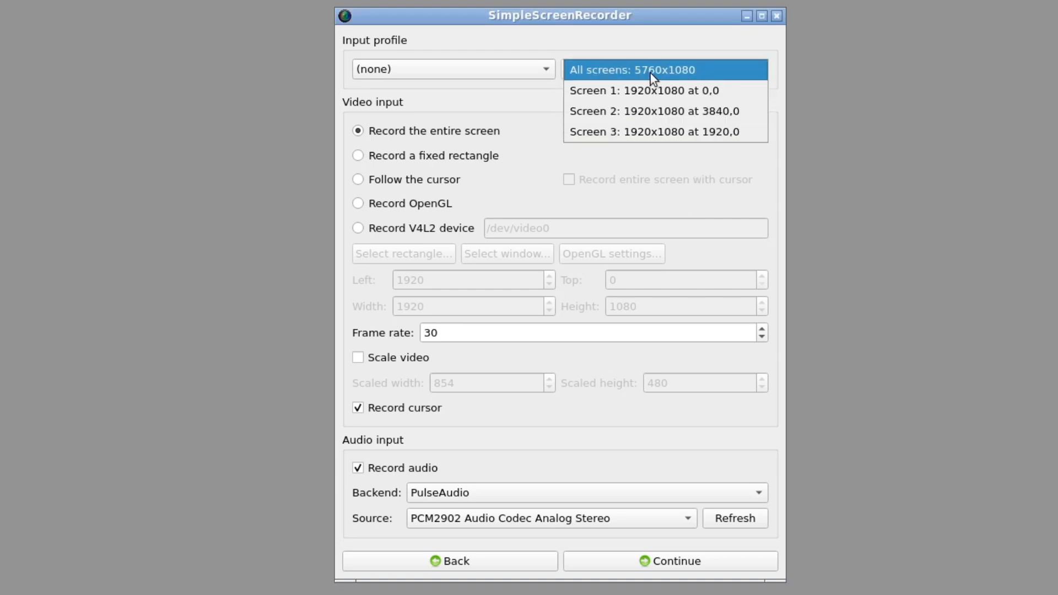
pyautogui.moveTo(634, 82)
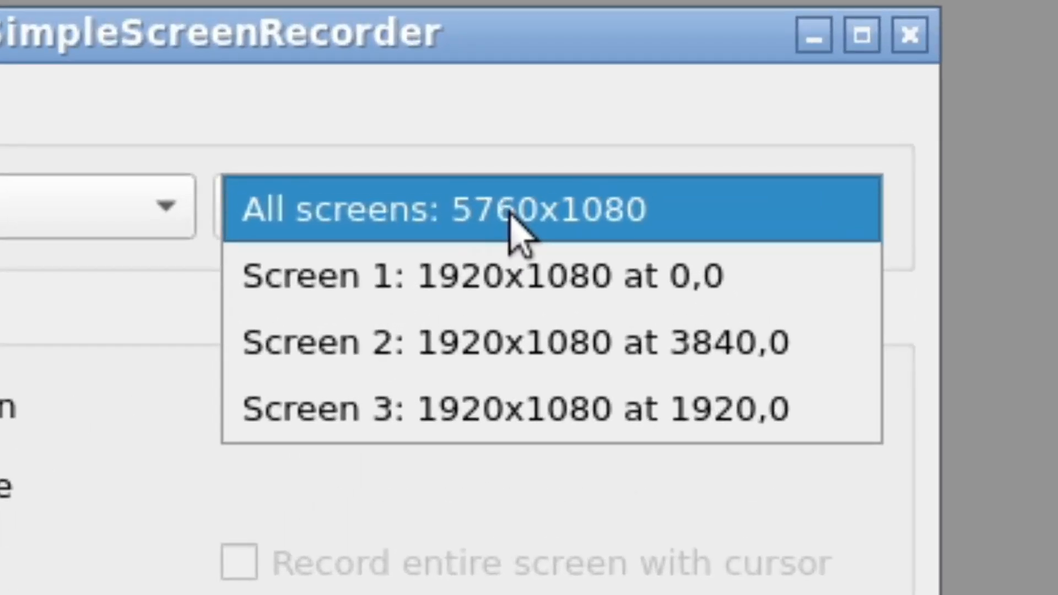
pyautogui.click(540, 209)
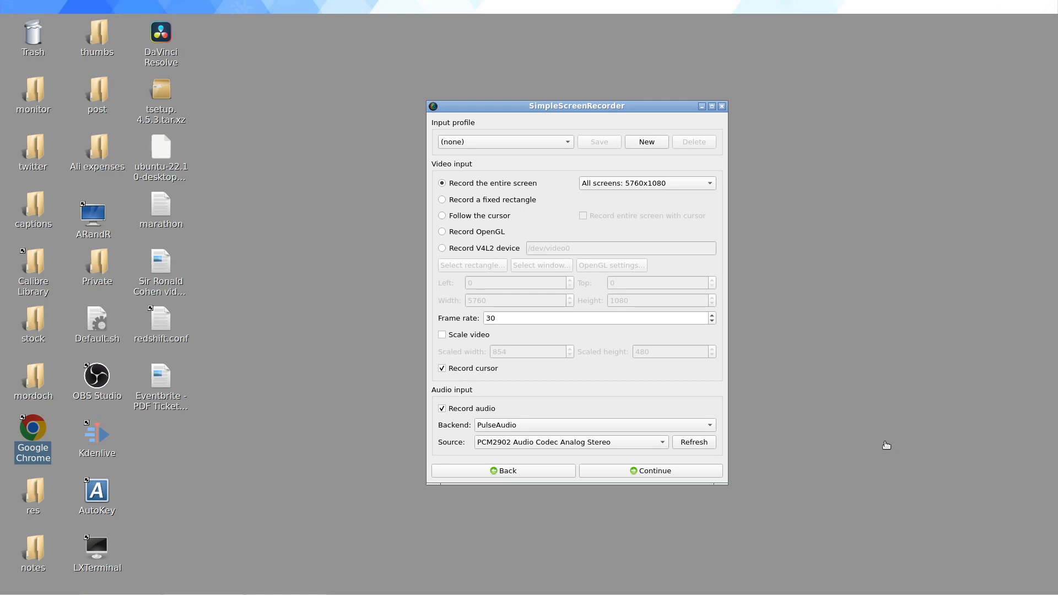
pyautogui.moveTo(732, 300)
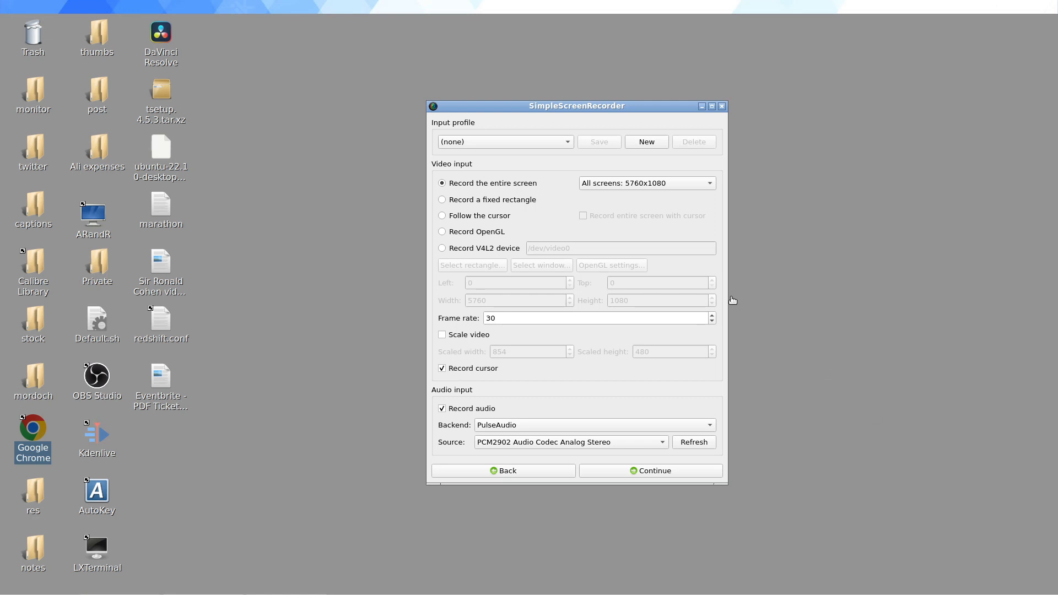
pyautogui.moveTo(714, 303)
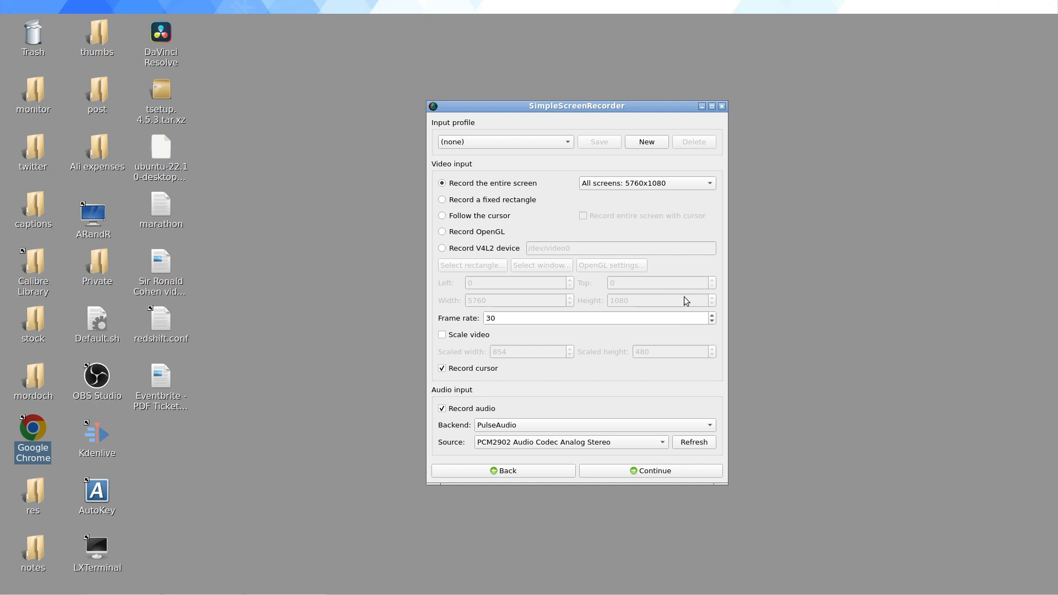
pyautogui.moveTo(454, 331)
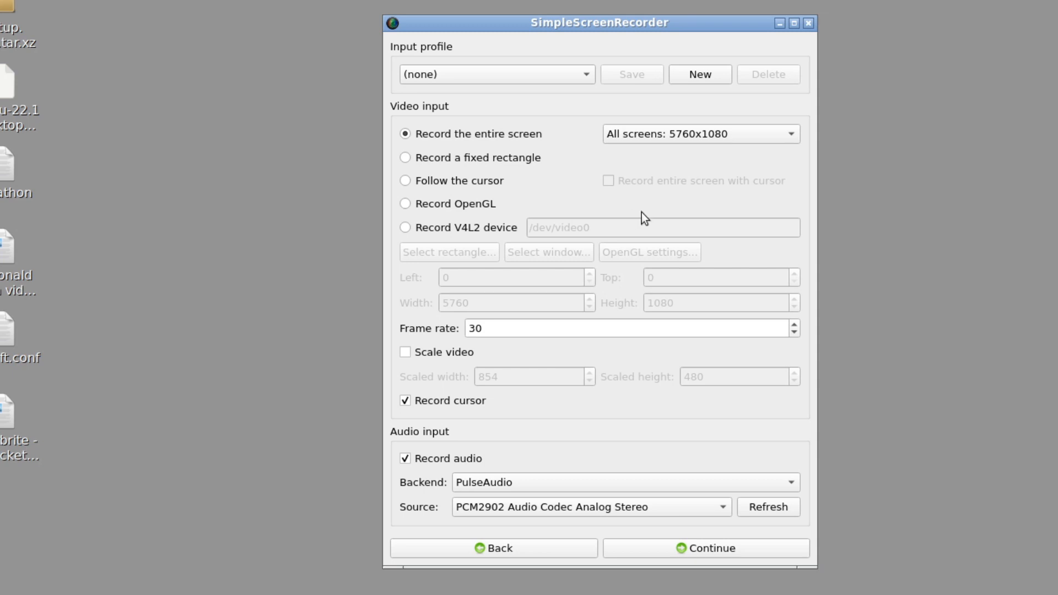
pyautogui.click(699, 133)
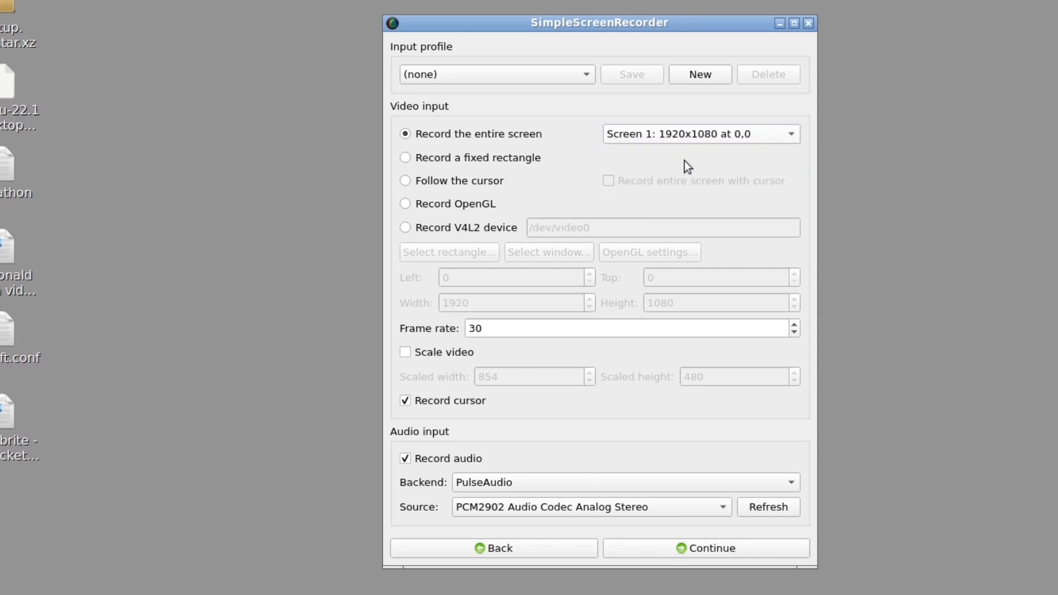
pyautogui.moveTo(727, 547)
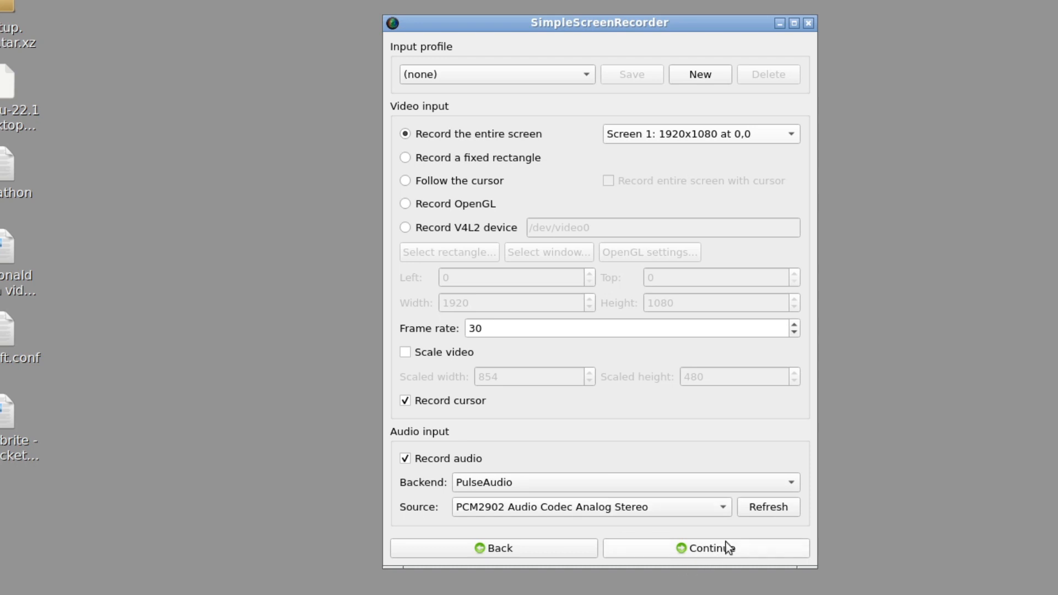
# - Accept the video input and default output file settings to reach the recording page
pyautogui.click(705, 547)
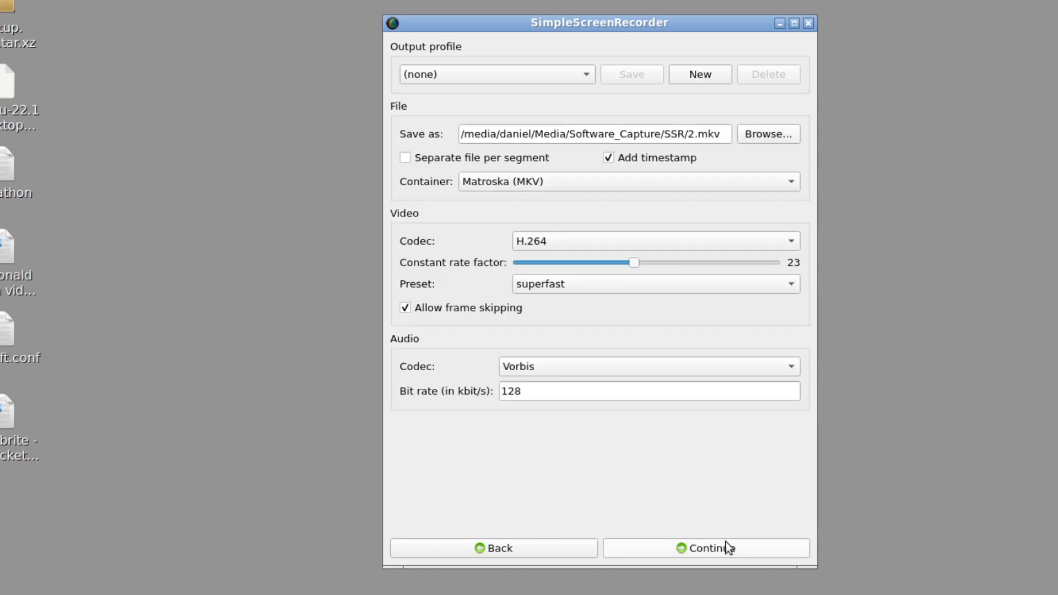
pyautogui.moveTo(603, 542)
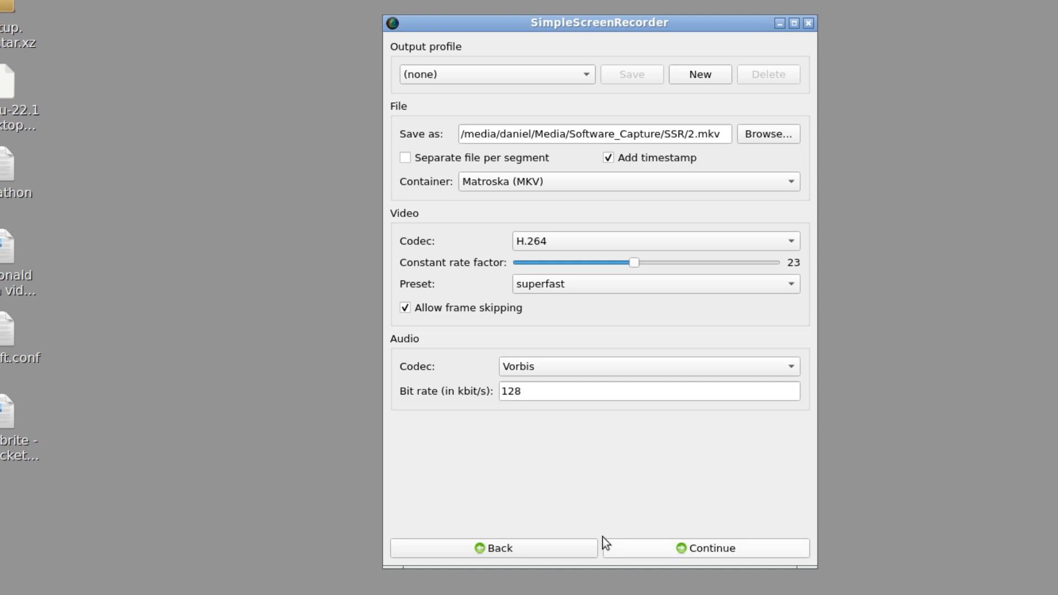
pyautogui.moveTo(584, 524)
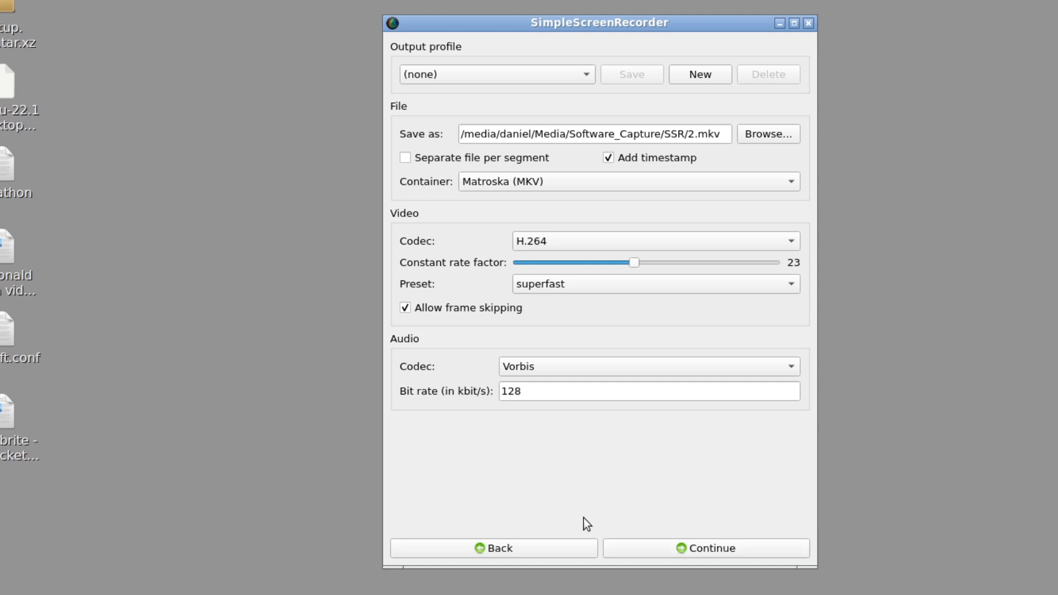
pyautogui.moveTo(576, 501)
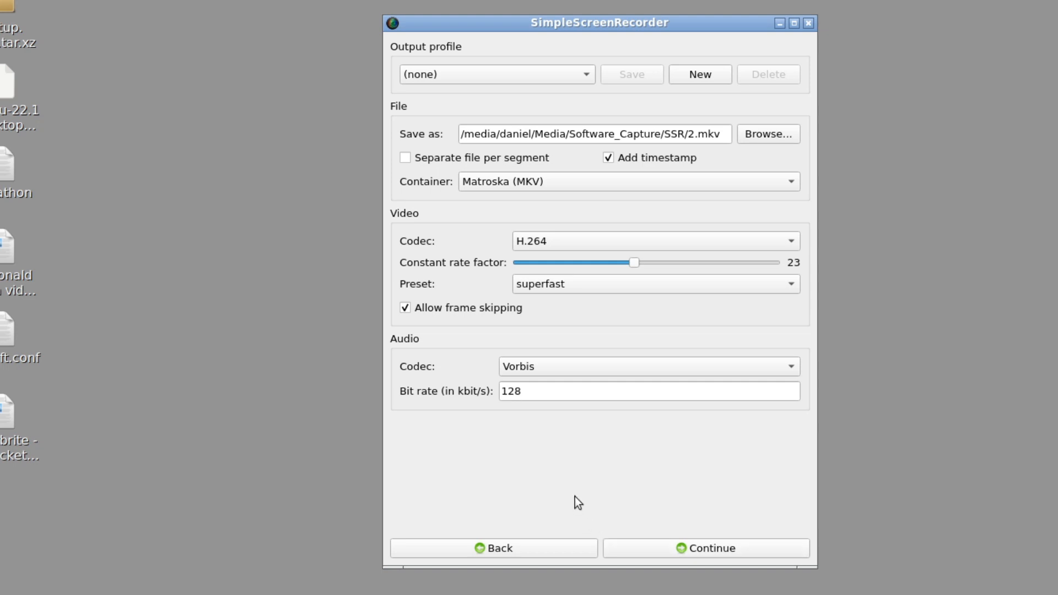
pyautogui.moveTo(591, 526)
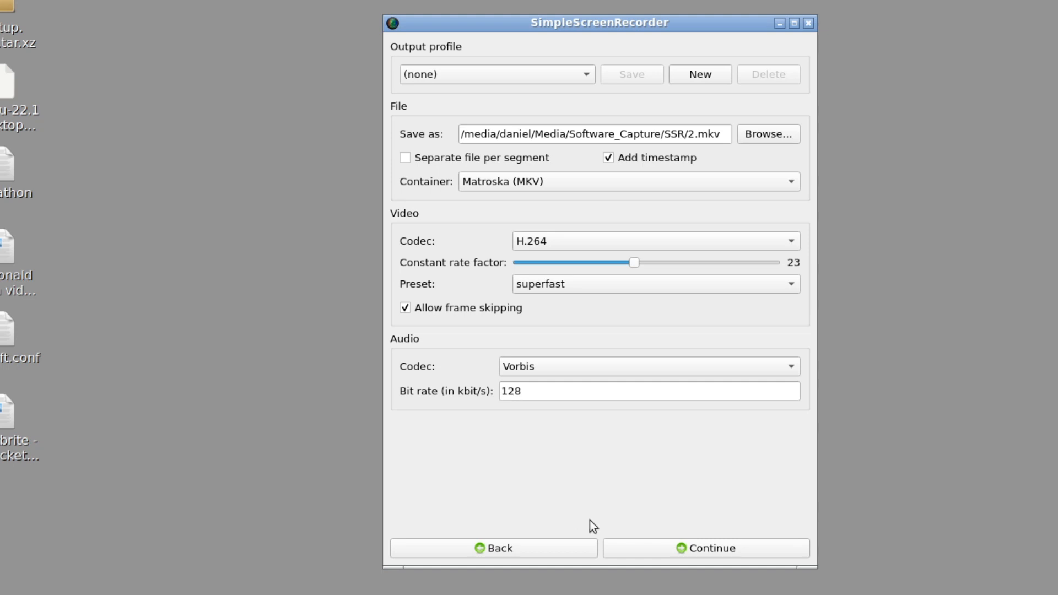
pyautogui.click(706, 547)
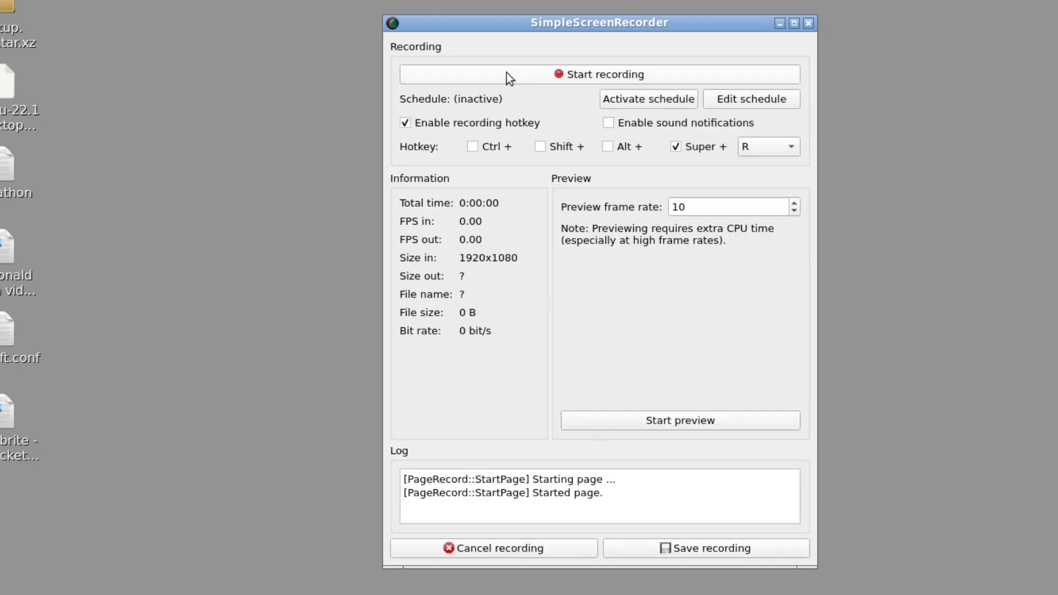
# - Start recording Screen 1, then save the recording
pyautogui.click(598, 75)
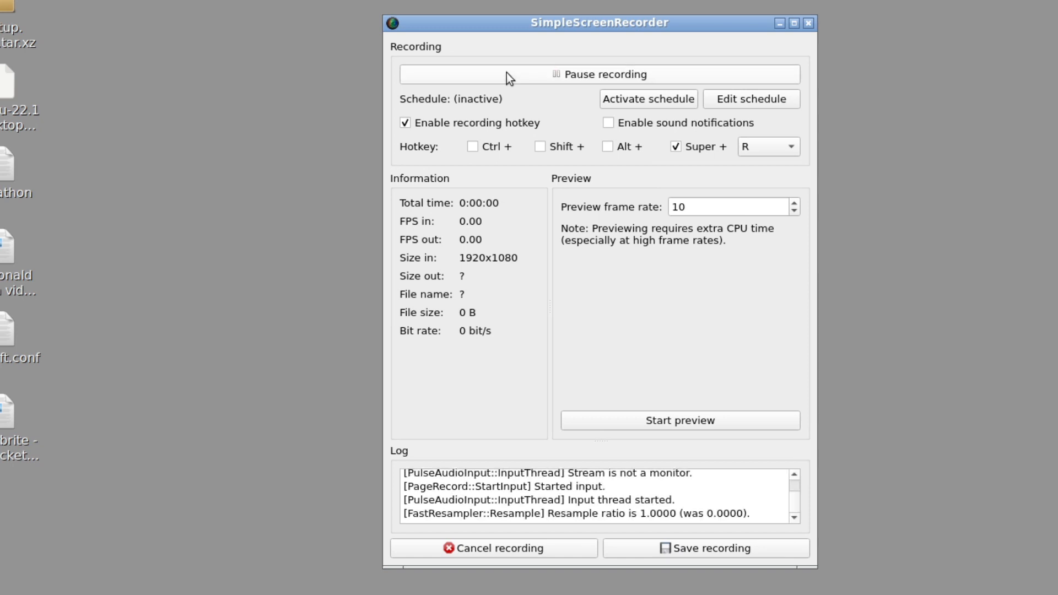
pyautogui.click(705, 547)
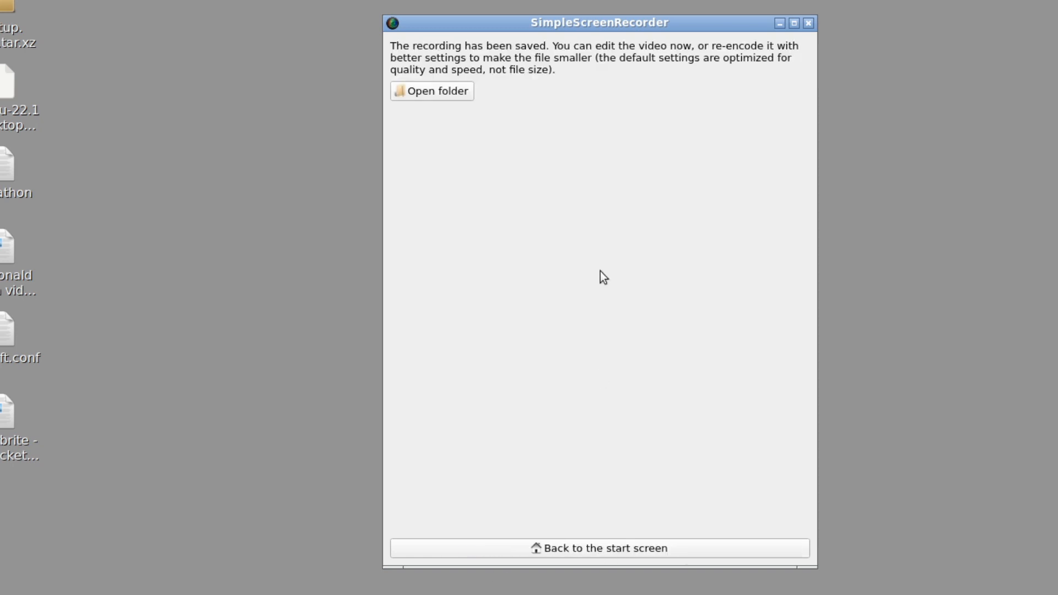
pyautogui.moveTo(589, 264)
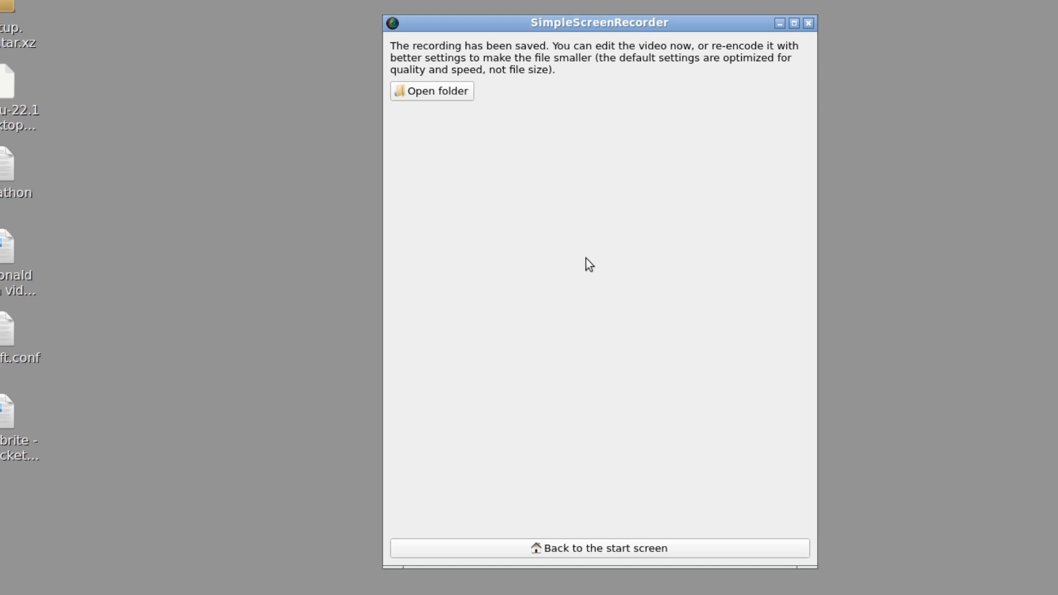